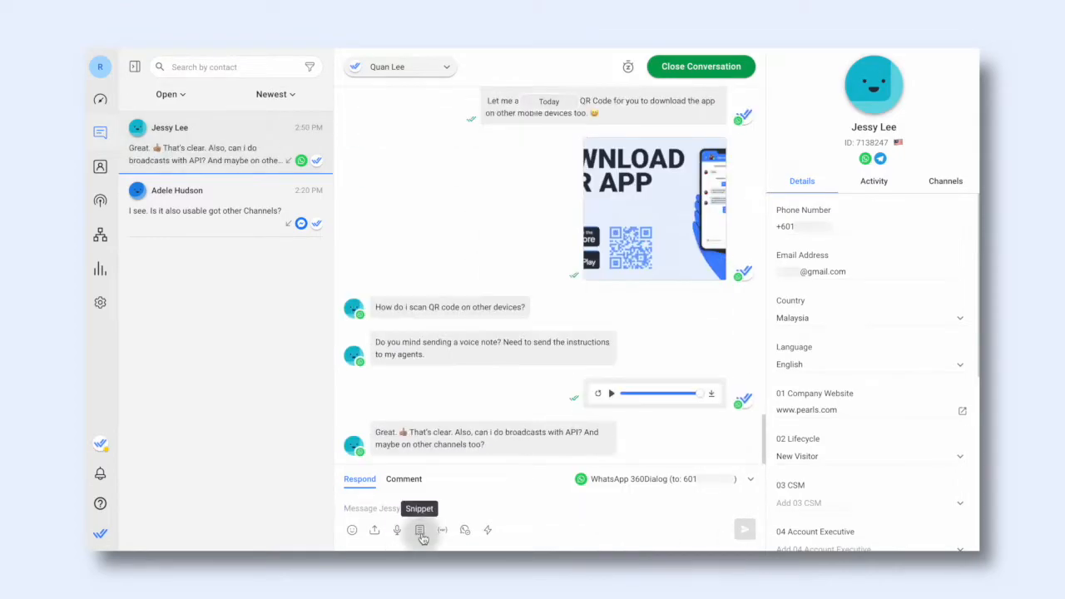
{"action": "left_click", "coordinate": [420, 531]}
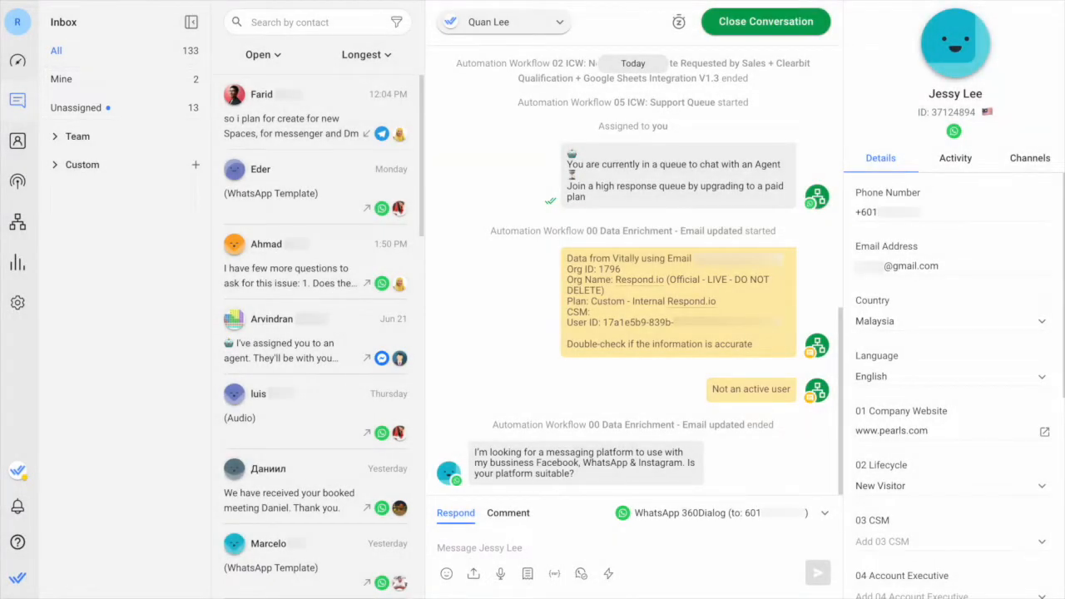
{"action": "left_click", "coordinate": [60, 78]}
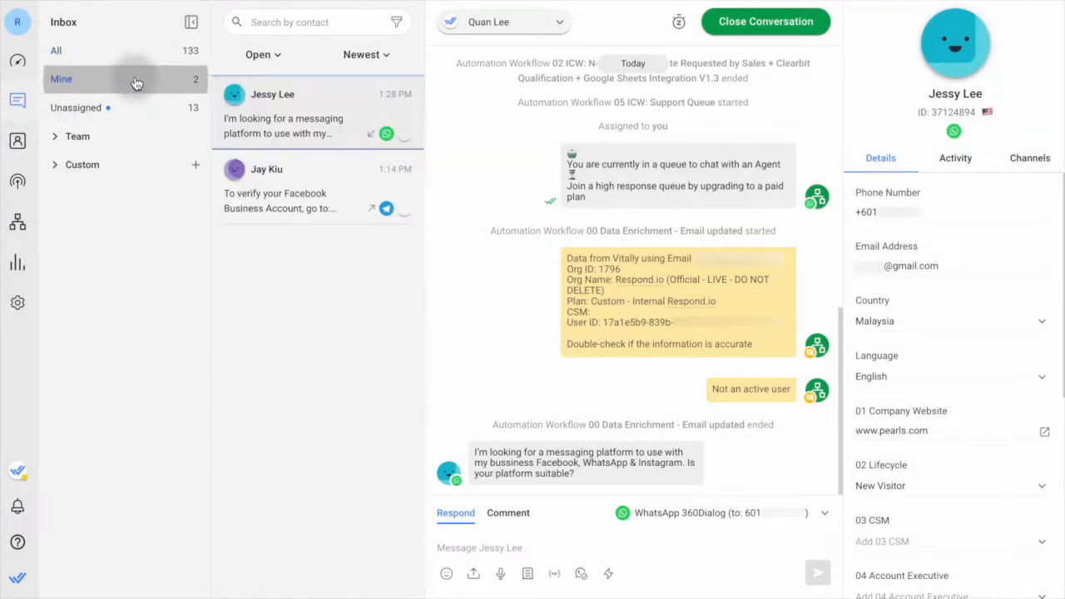
{"action": "mouse_move", "coordinate": [136, 83]}
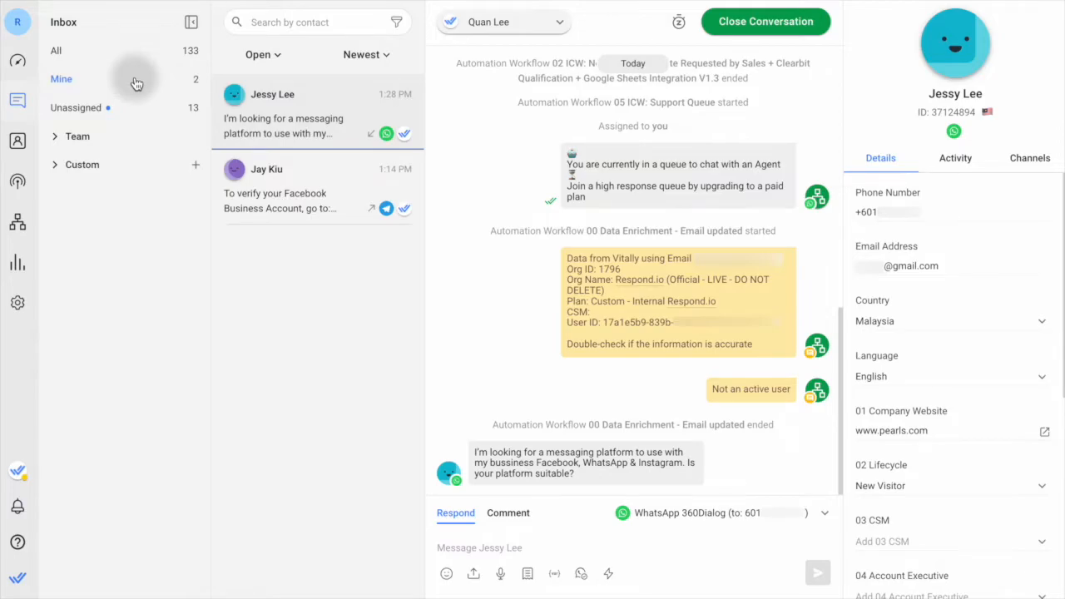
{"action": "left_click", "coordinate": [76, 107]}
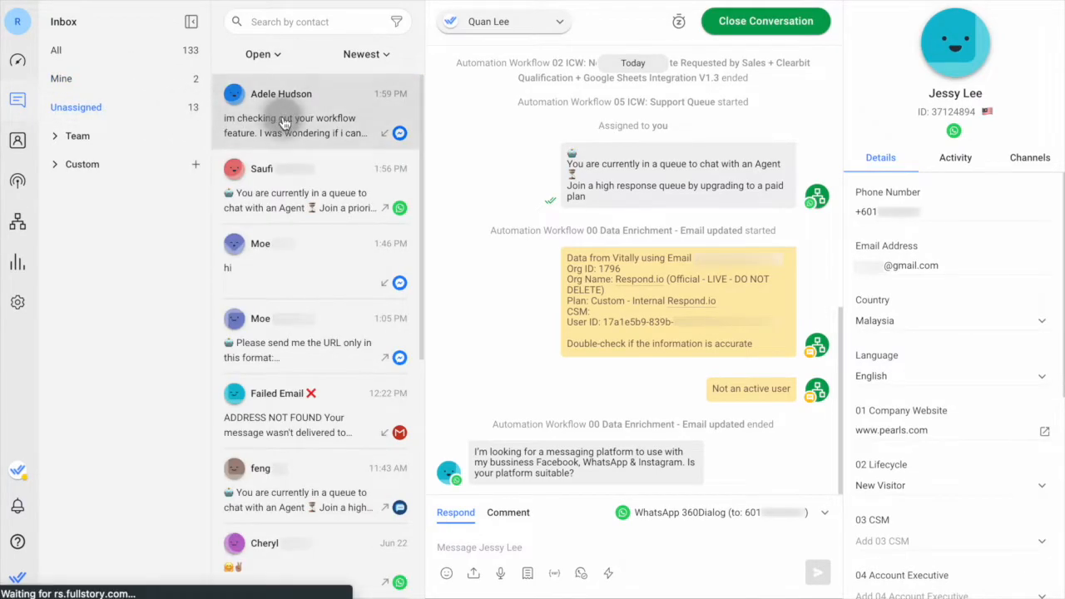
{"action": "left_click", "coordinate": [300, 117]}
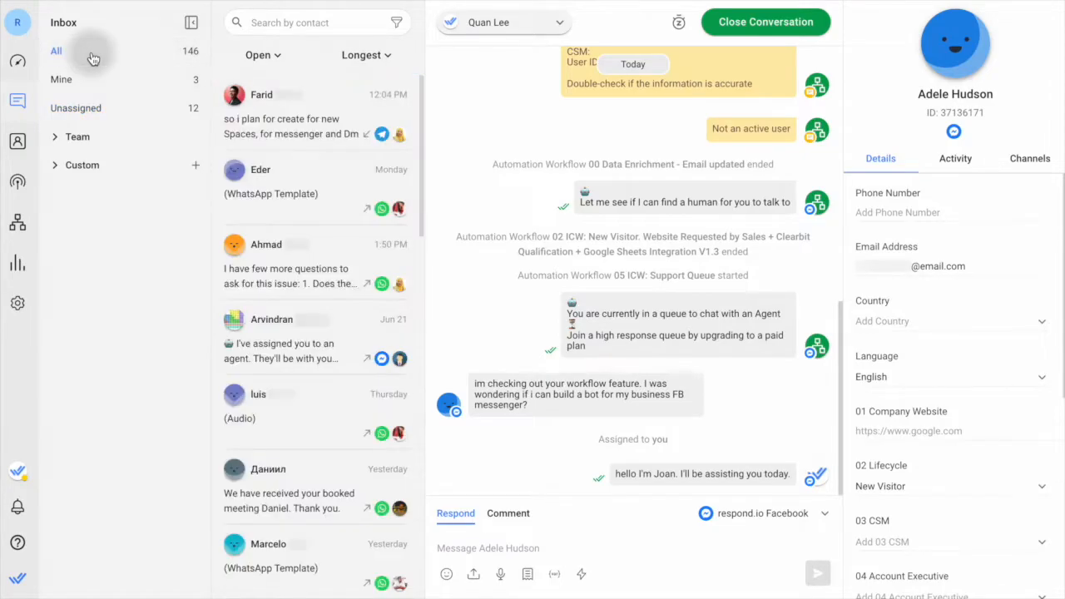
Browse the A General QA team inbox and the My Own Test Space custom space.
{"action": "left_click", "coordinate": [76, 137]}
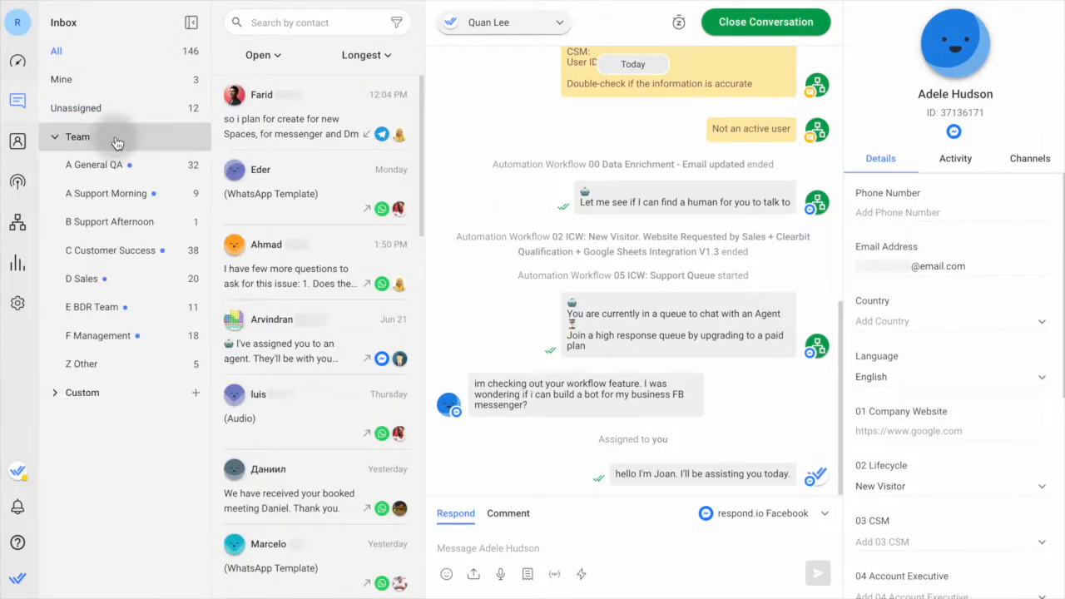
{"action": "left_click", "coordinate": [367, 55]}
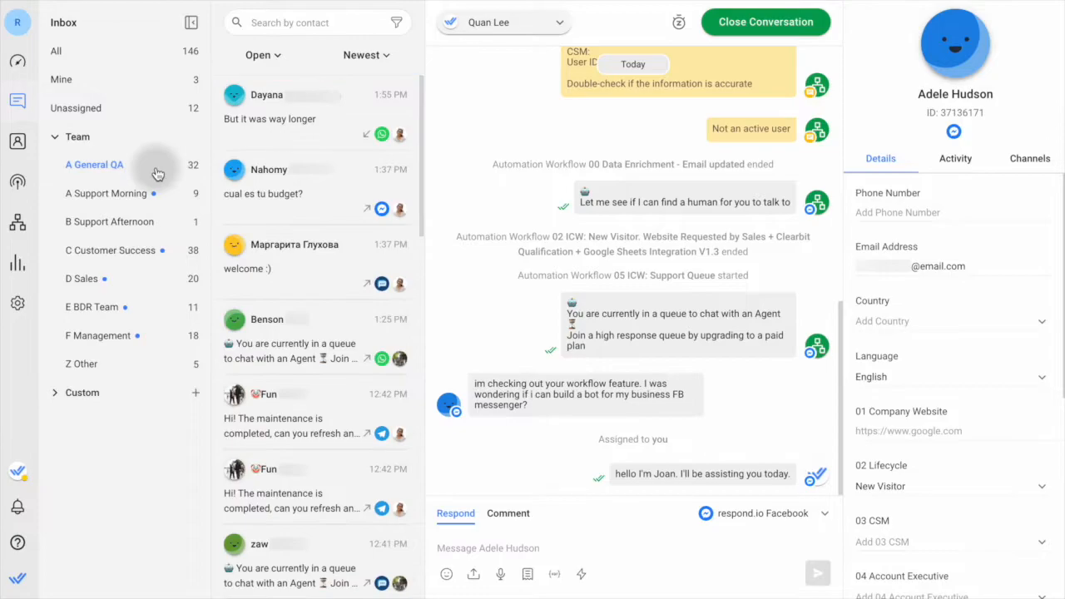
{"action": "mouse_move", "coordinate": [145, 410]}
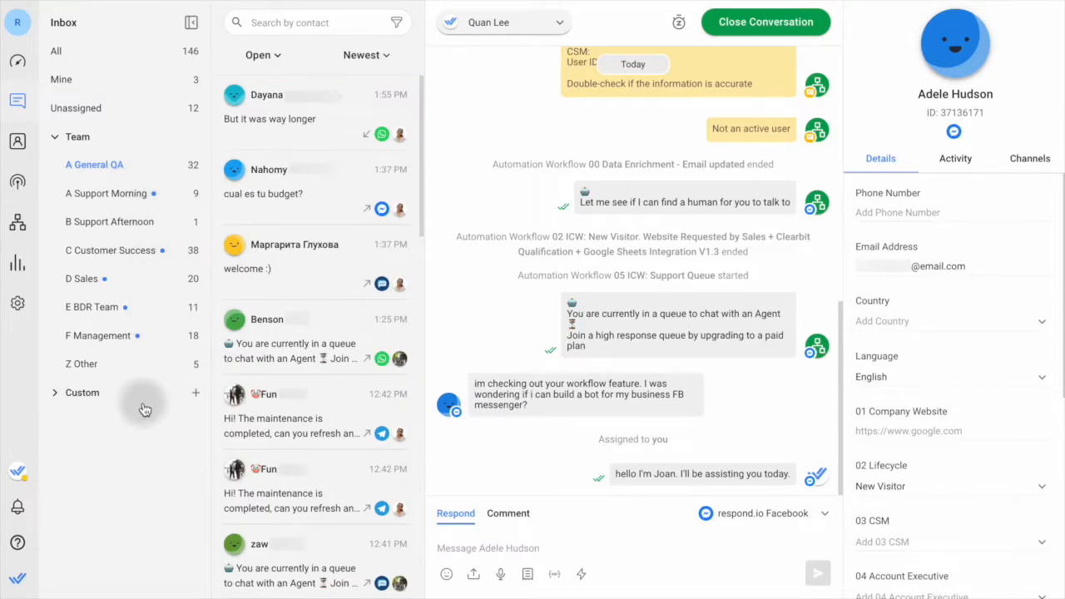
{"action": "left_click", "coordinate": [82, 392]}
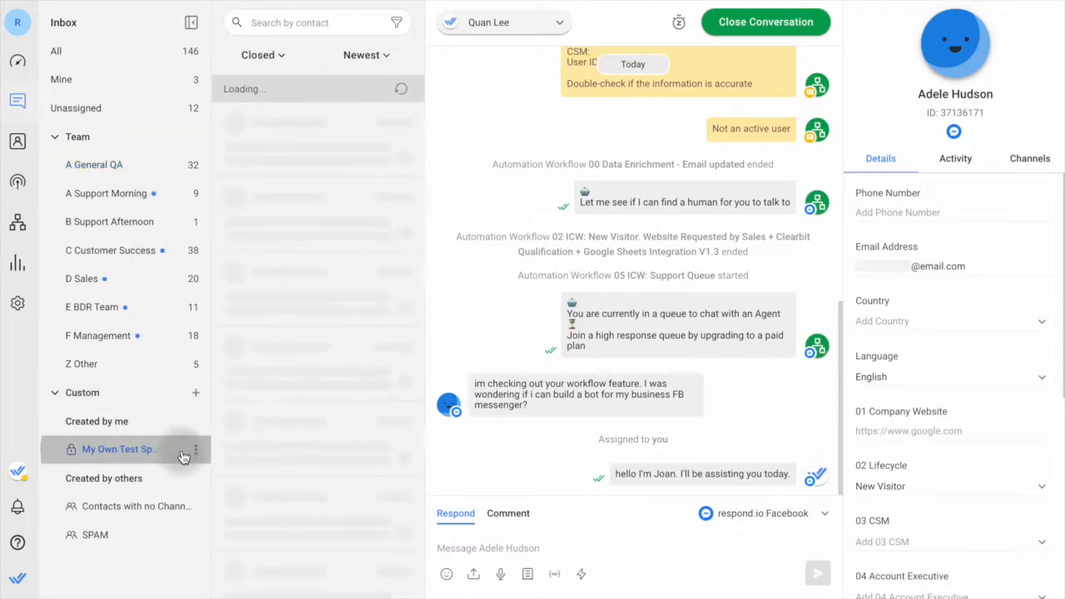
{"action": "left_click", "coordinate": [116, 448]}
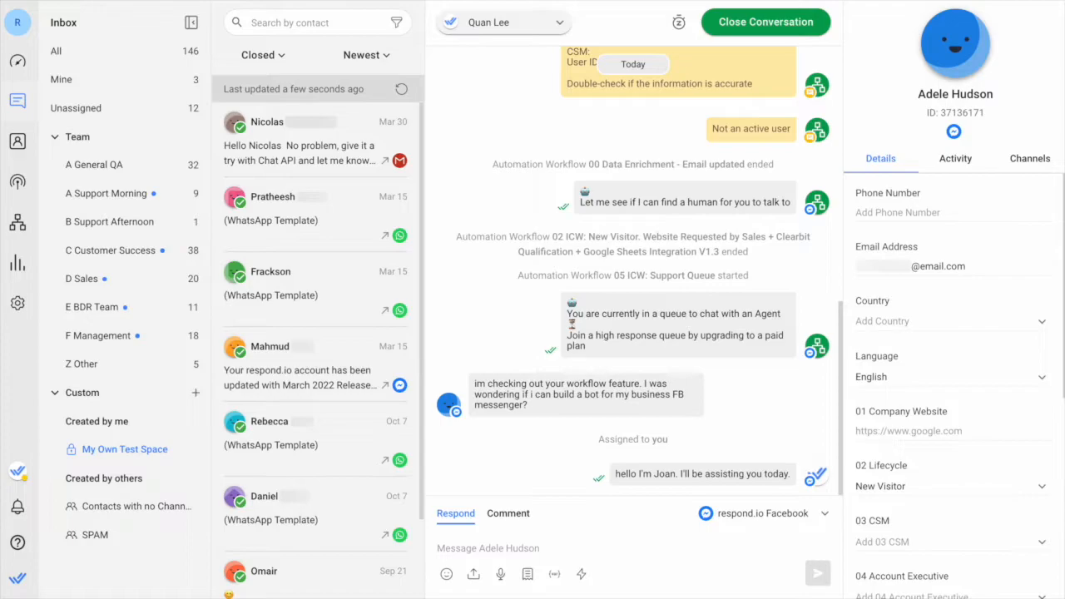
{"action": "mouse_move", "coordinate": [191, 22]}
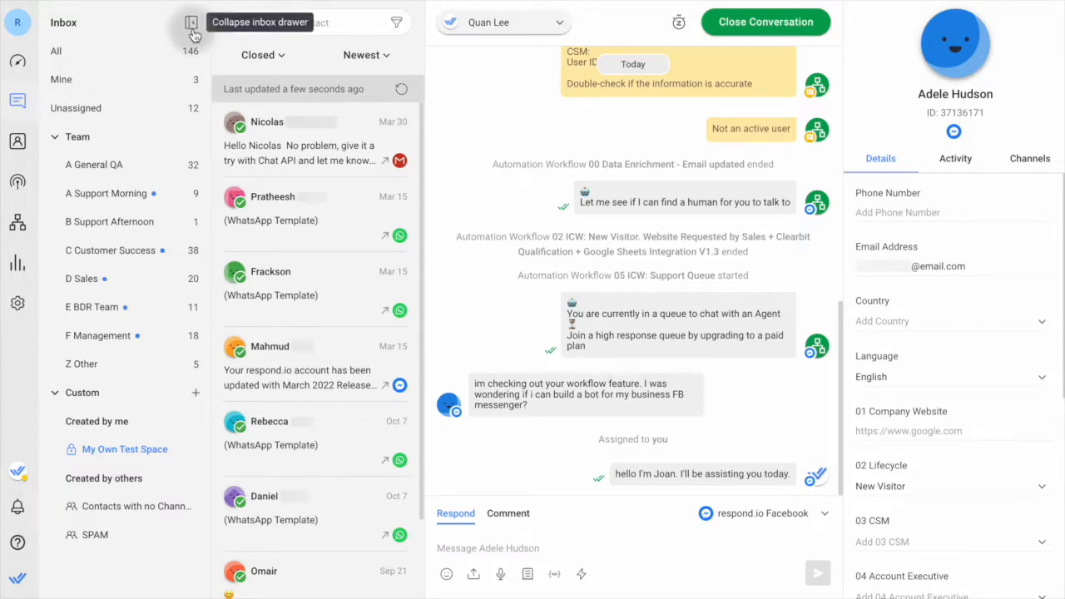
Hide the inbox panel and sort conversations by Newest Message, then Longest Open.
{"action": "left_click", "coordinate": [191, 21]}
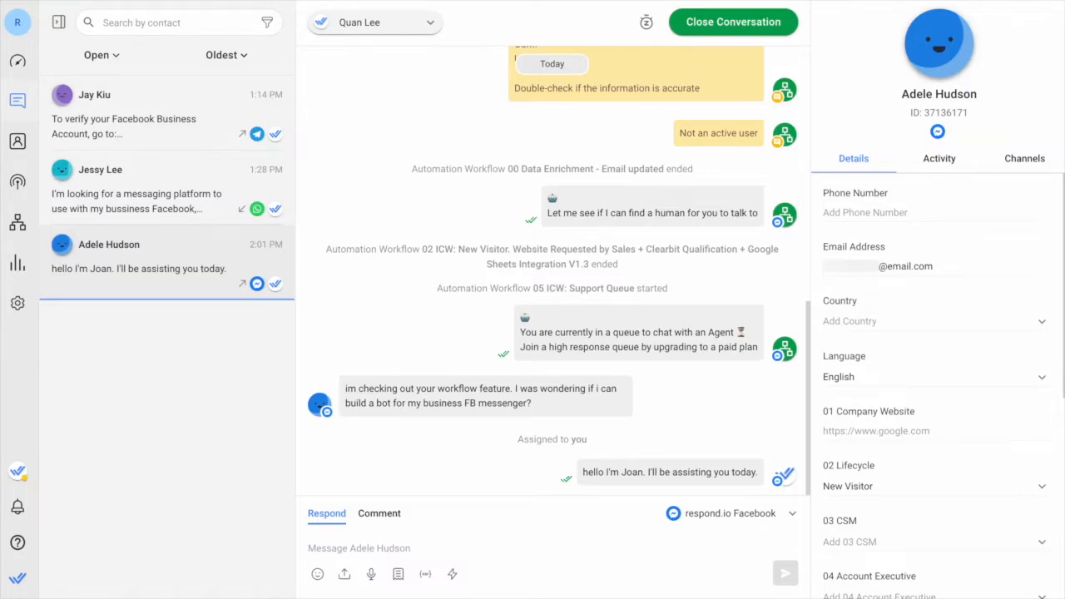
{"action": "mouse_move", "coordinate": [159, 71]}
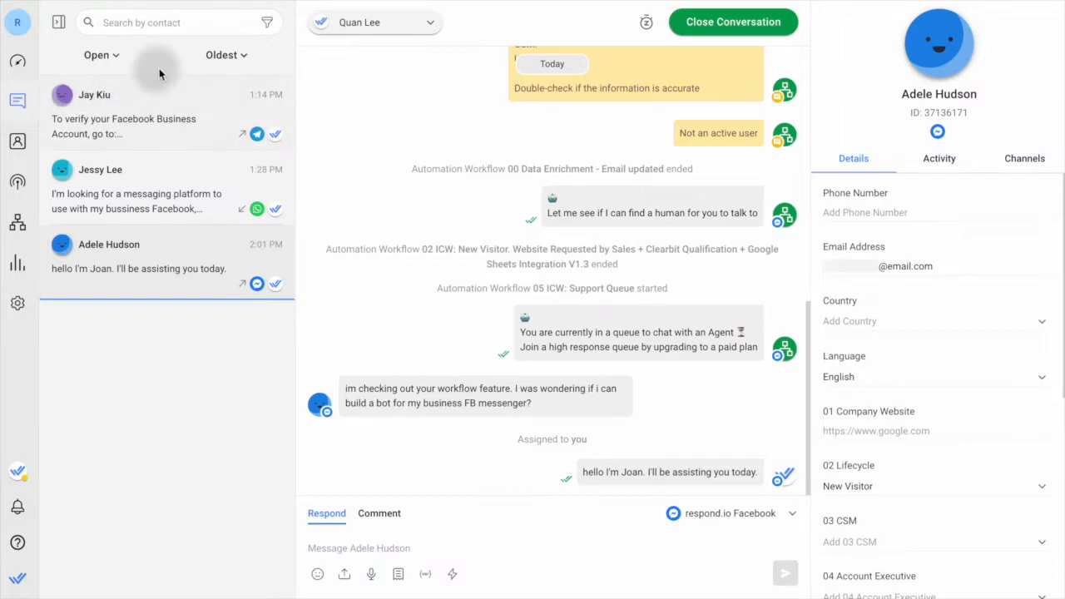
{"action": "left_click", "coordinate": [224, 55]}
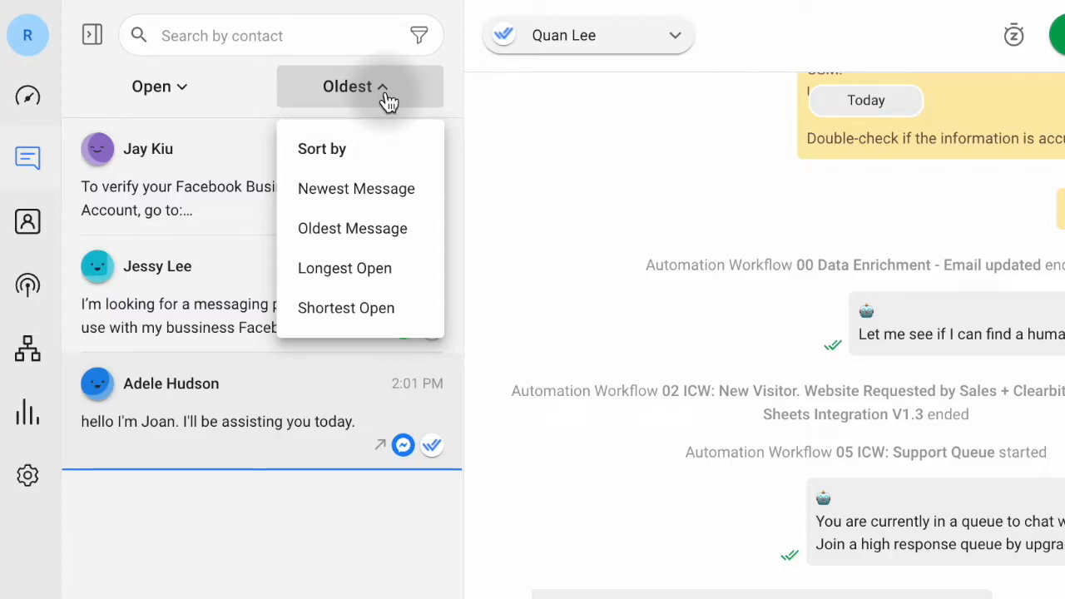
{"action": "left_click", "coordinate": [355, 188]}
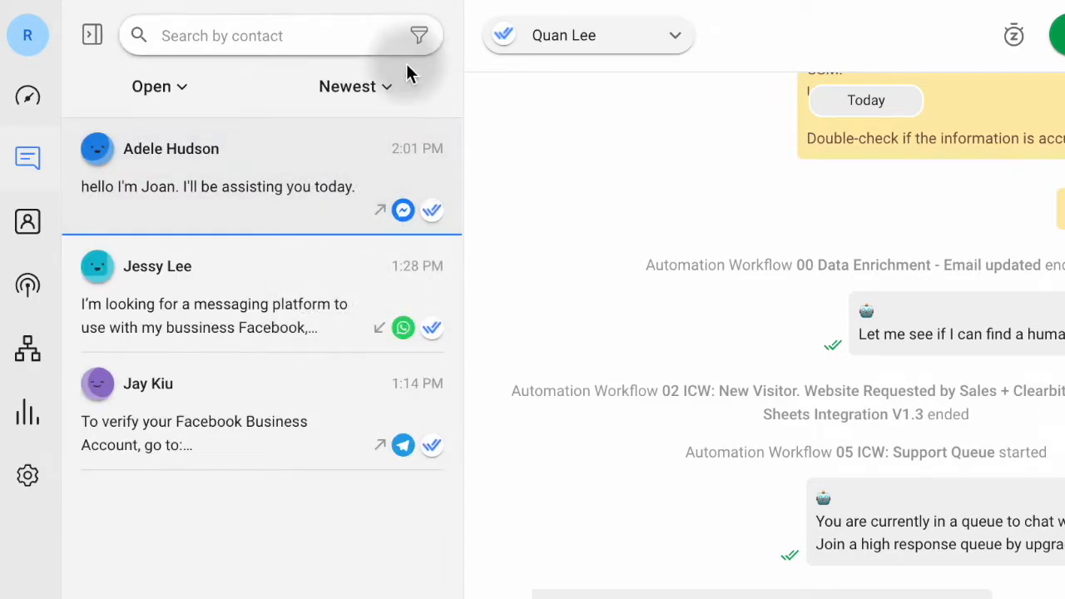
{"action": "left_click", "coordinate": [355, 86]}
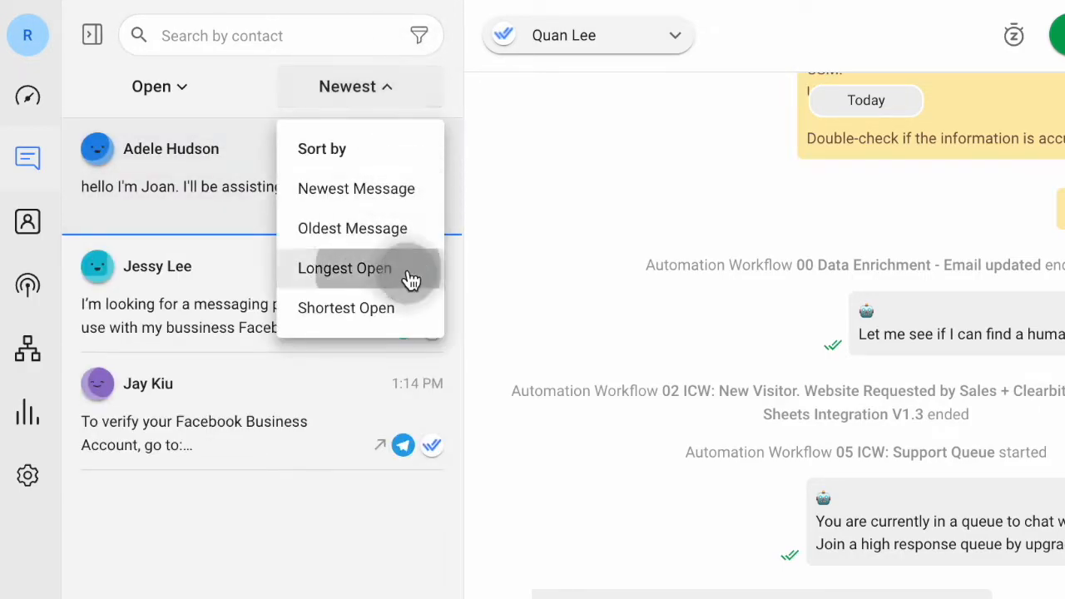
{"action": "left_click", "coordinate": [345, 268]}
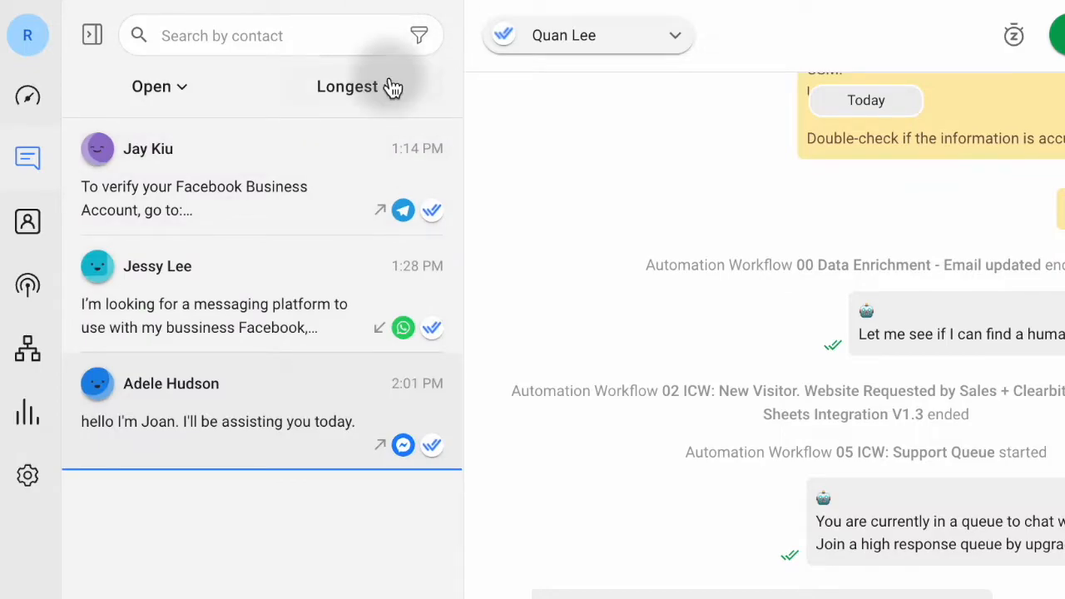
{"action": "left_click", "coordinate": [170, 408]}
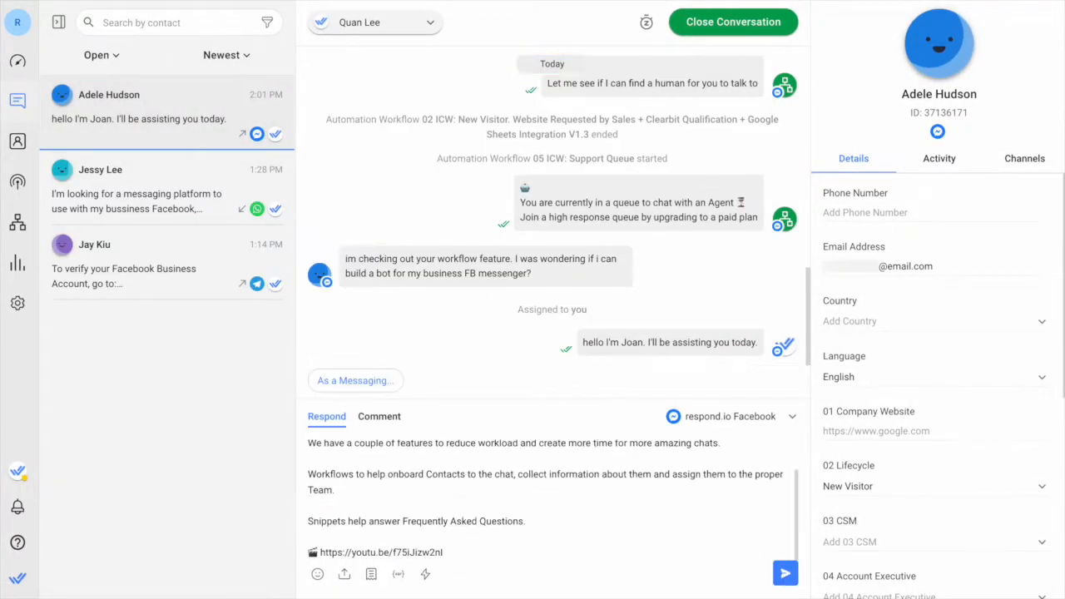
{"action": "left_click", "coordinate": [785, 574]}
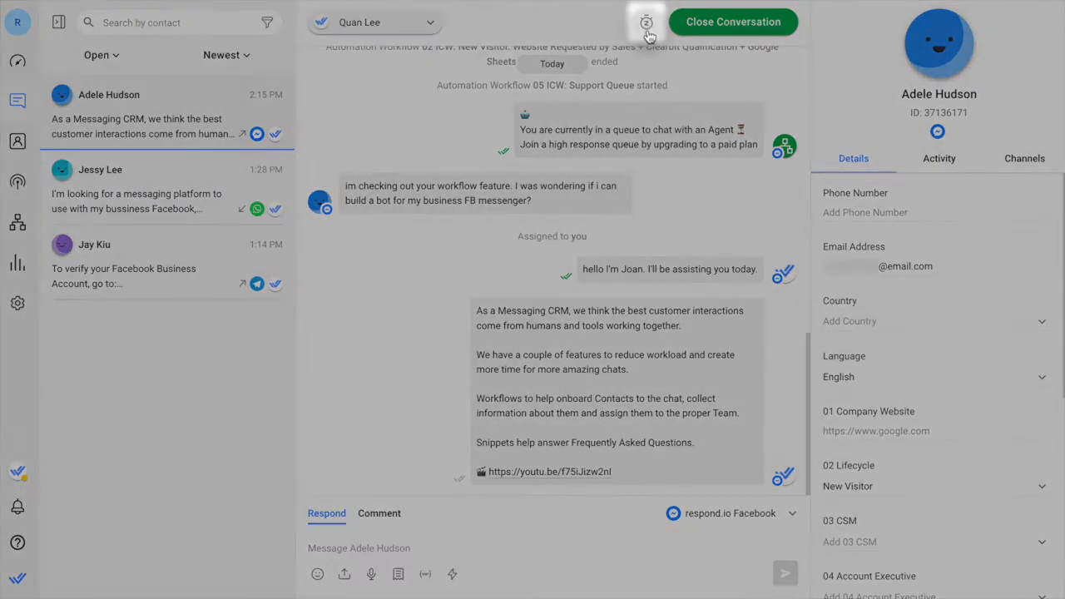
{"action": "left_click", "coordinate": [647, 22]}
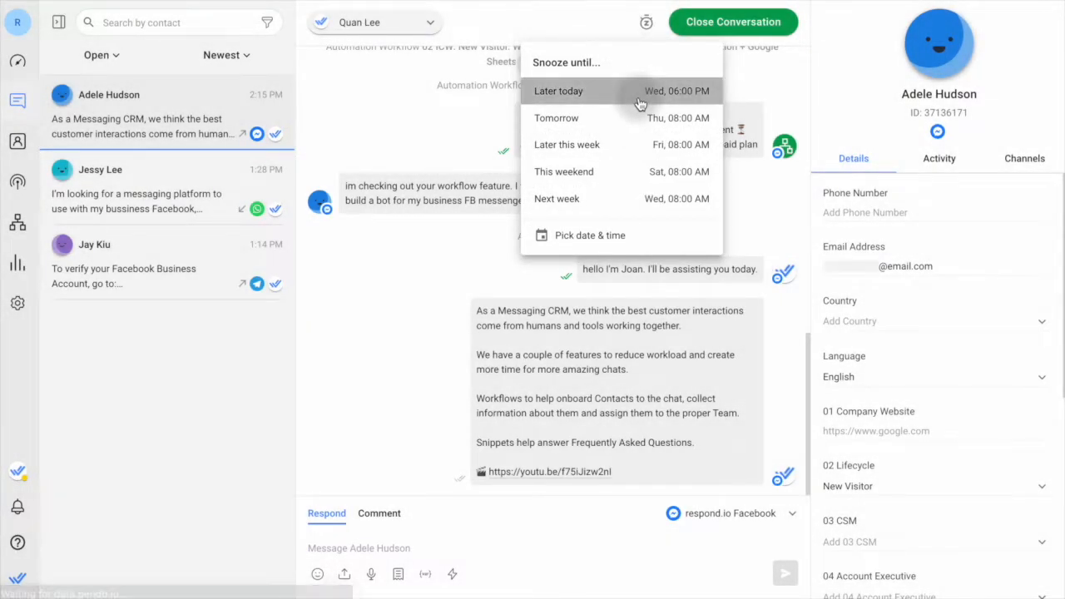
{"action": "left_click", "coordinate": [136, 126]}
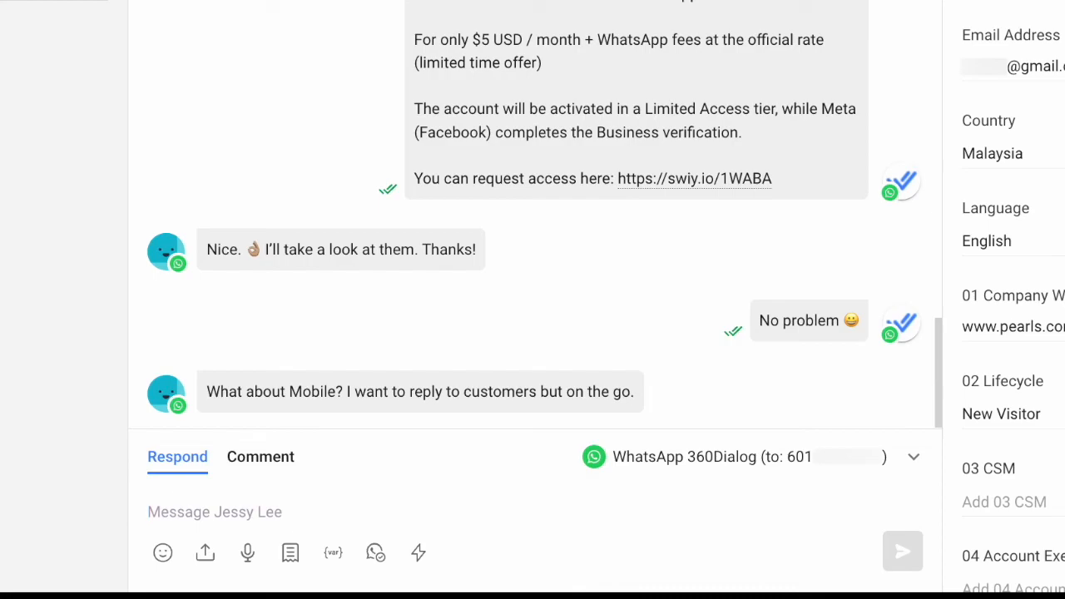
{"action": "scroll", "scroll_direction": "down", "scroll_amount": 3}
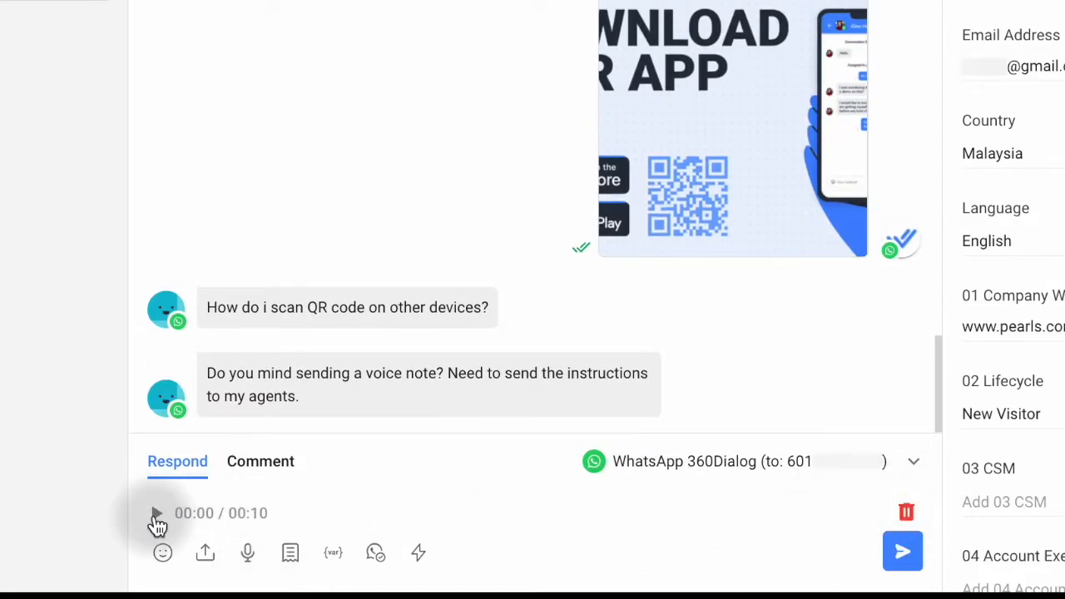
{"action": "left_click", "coordinate": [157, 513]}
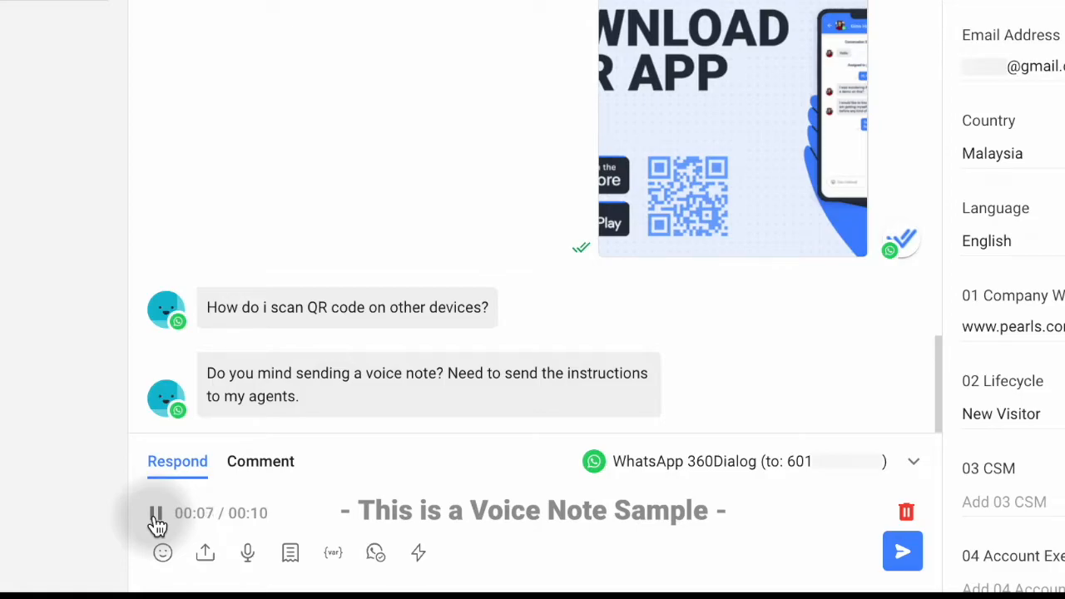
{"action": "left_click", "coordinate": [903, 550]}
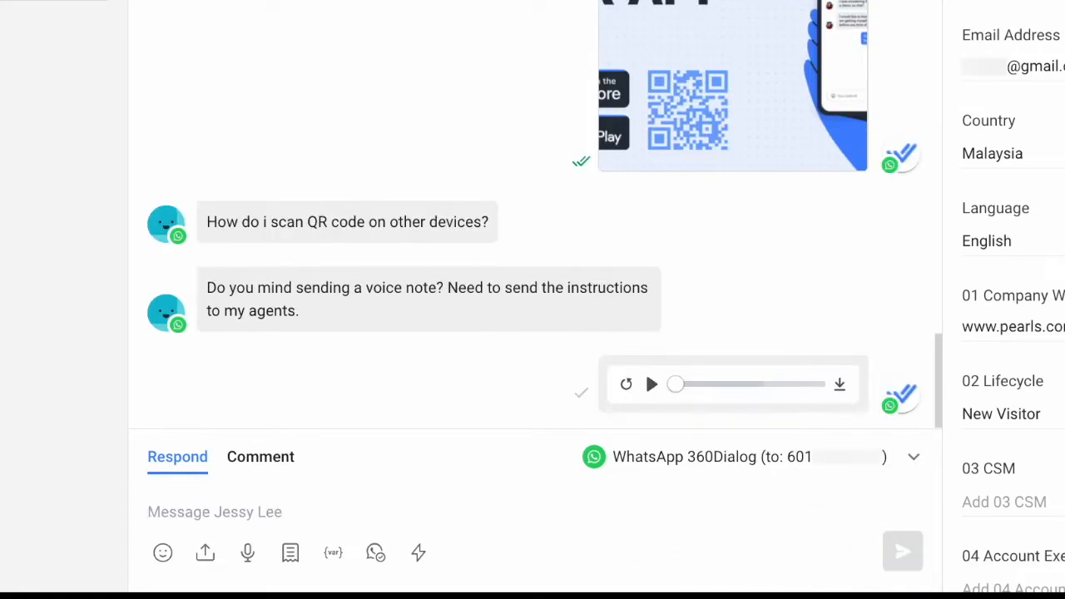
{"action": "mouse_move", "coordinate": [290, 552]}
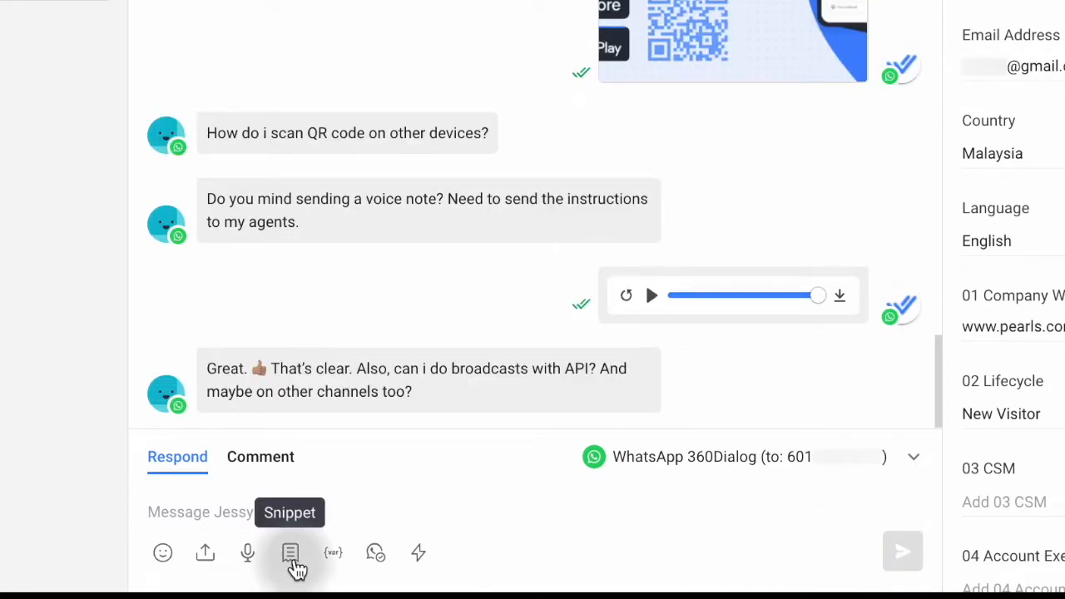
Insert the /Broad broadcast snippet and send the supported broadcast channels reply.
{"action": "left_click", "coordinate": [290, 552]}
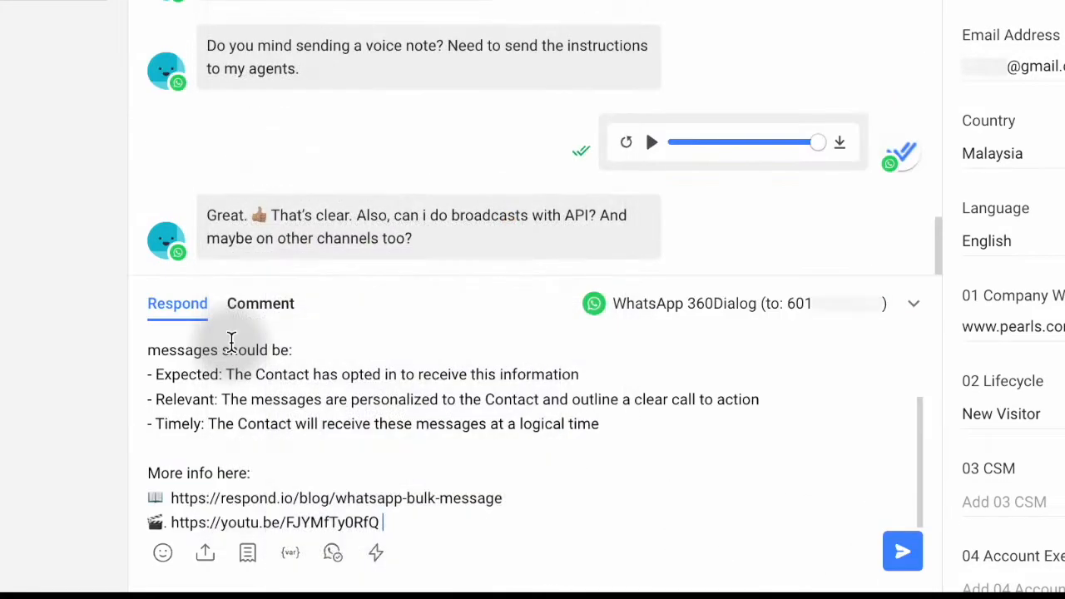
{"action": "type", "text": "/Broad"}
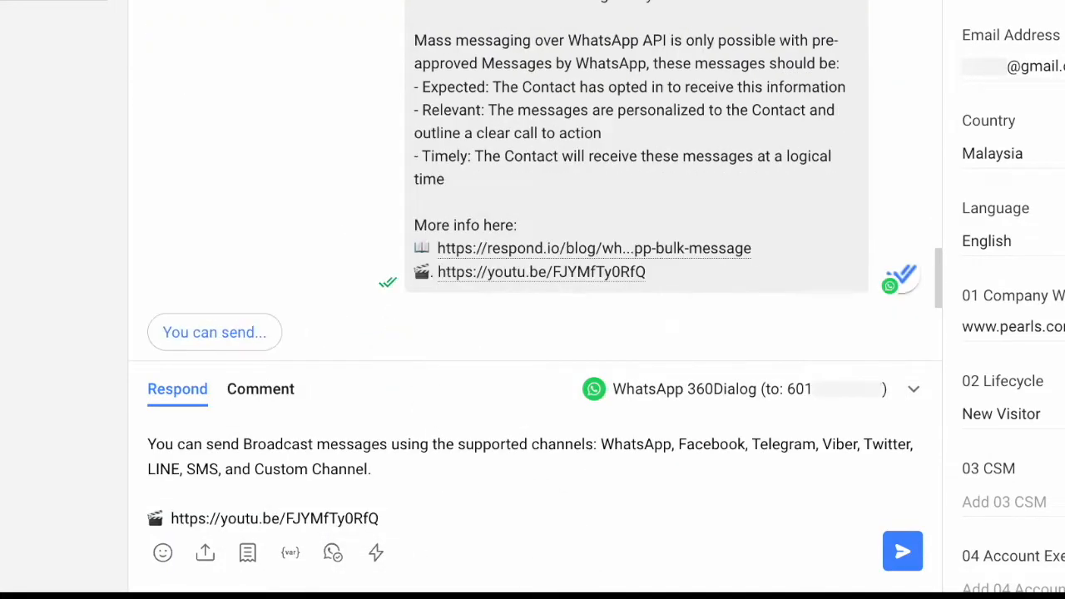
{"action": "left_click", "coordinate": [903, 551]}
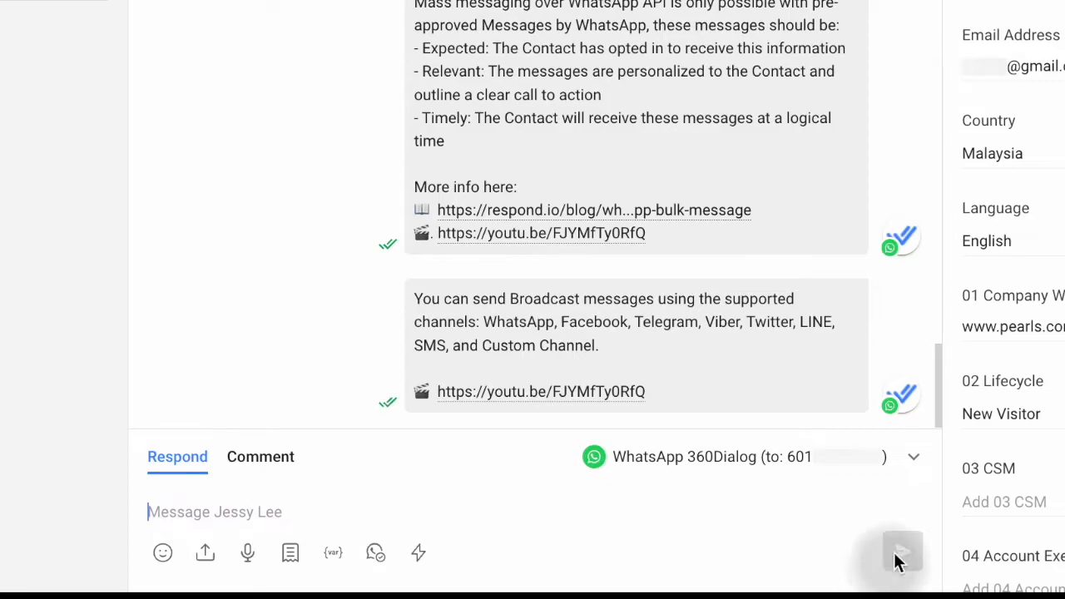
{"action": "left_click", "coordinate": [913, 457]}
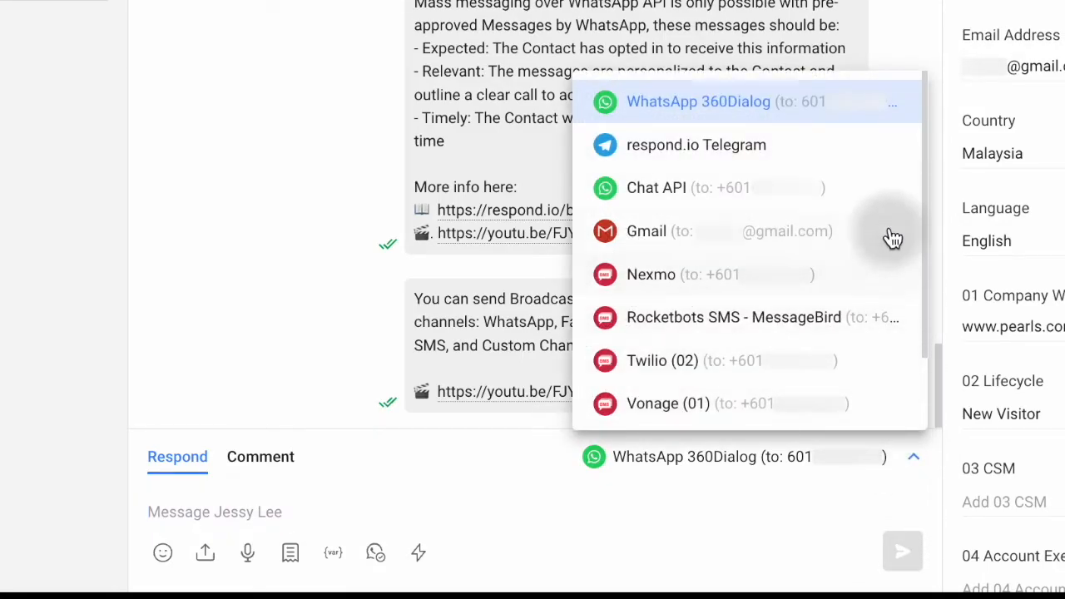
{"action": "left_click", "coordinate": [697, 145]}
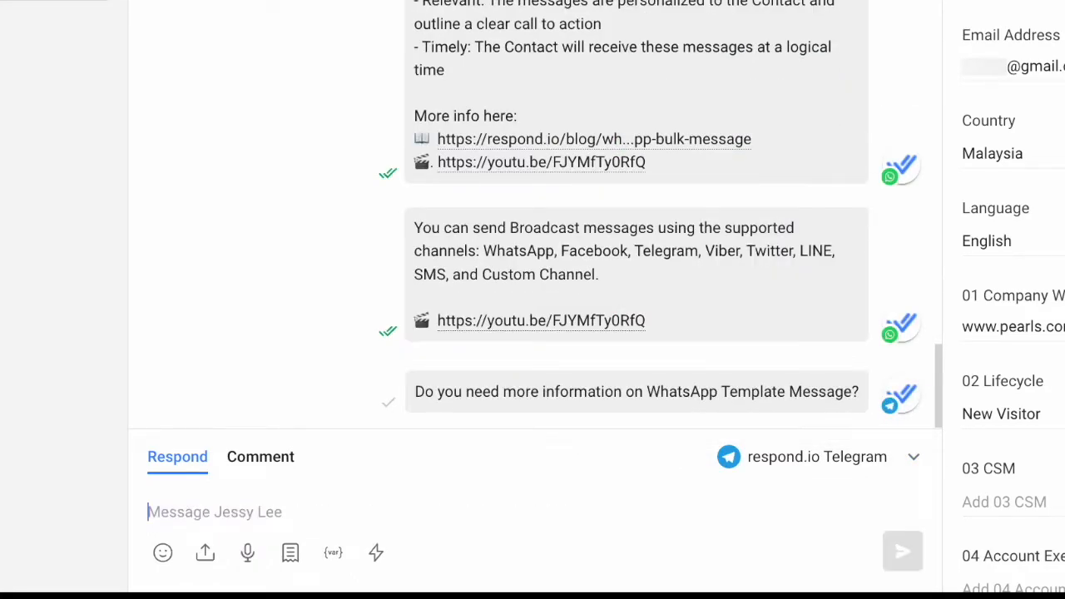
{"action": "left_click", "coordinate": [260, 456]}
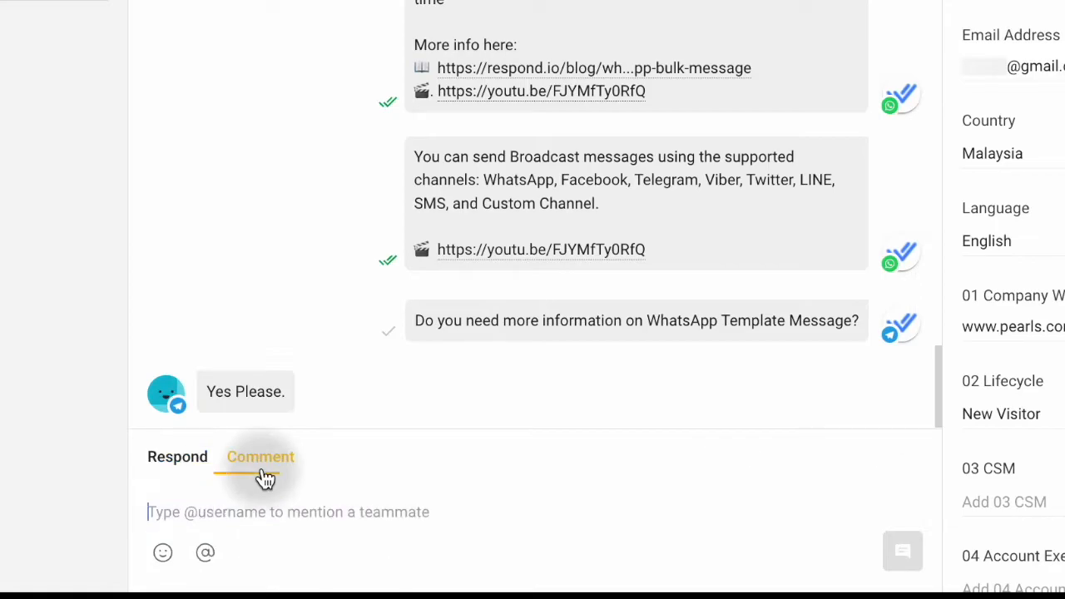
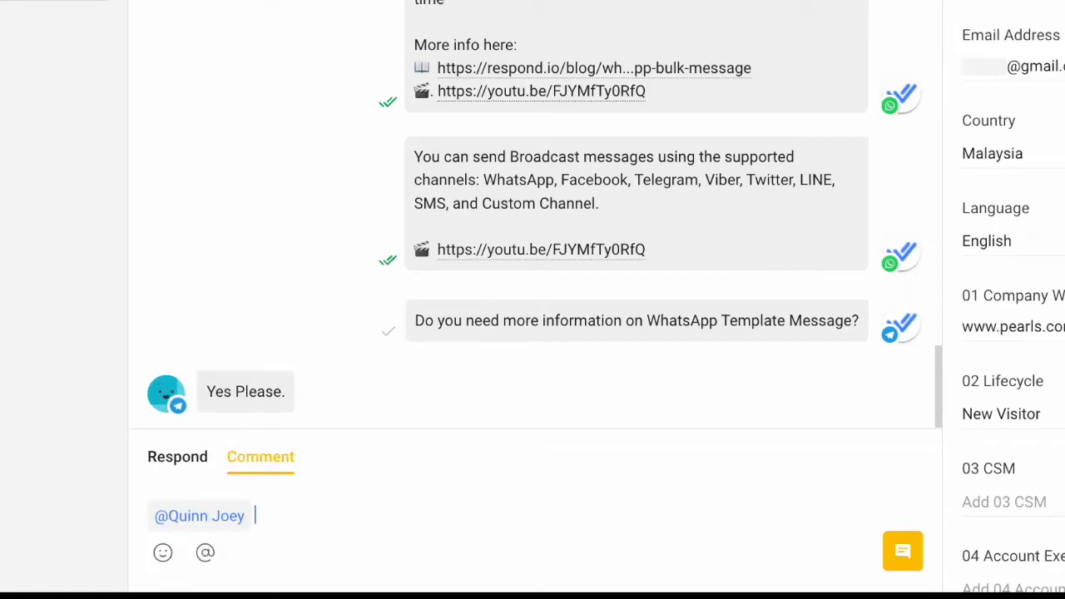
{"action": "left_click", "coordinate": [903, 550]}
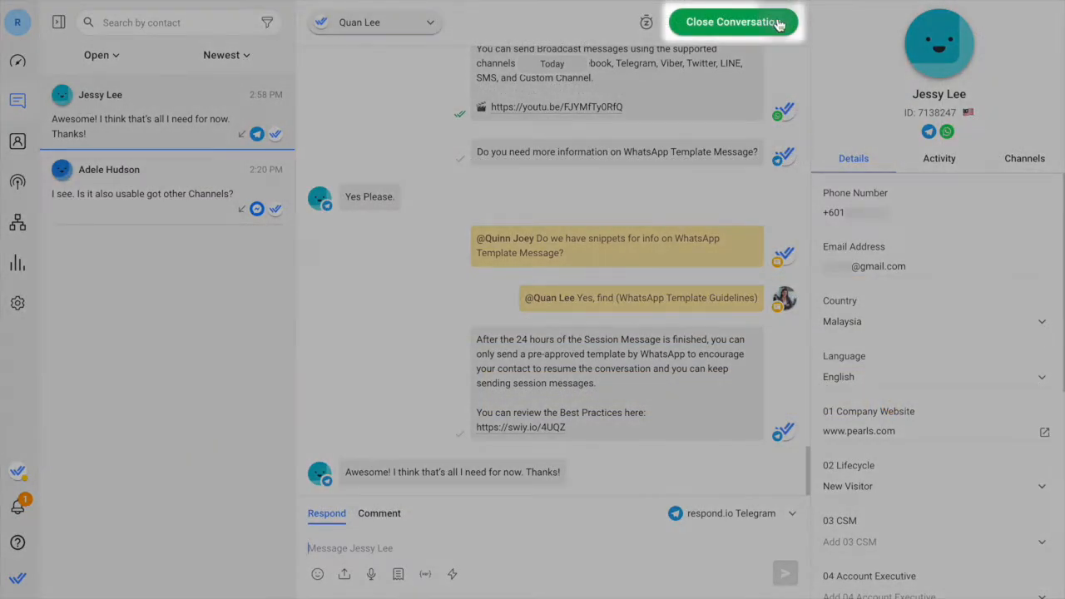
{"action": "left_click", "coordinate": [733, 21]}
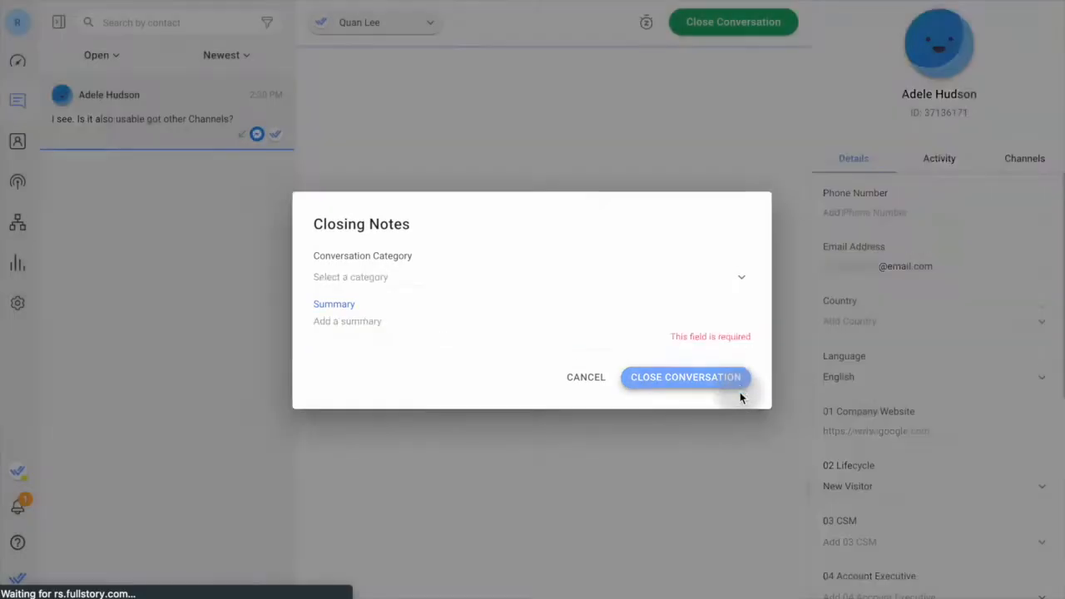
{"action": "left_click", "coordinate": [685, 377]}
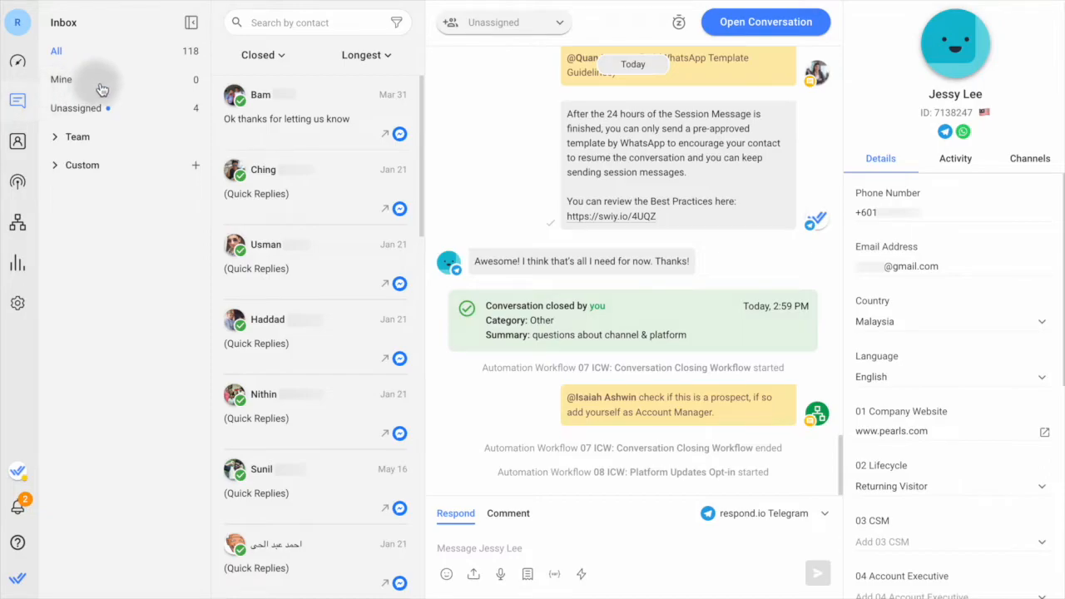
View the Mine inbox, then return to All open conversations sorted newest first.
{"action": "left_click", "coordinate": [60, 79]}
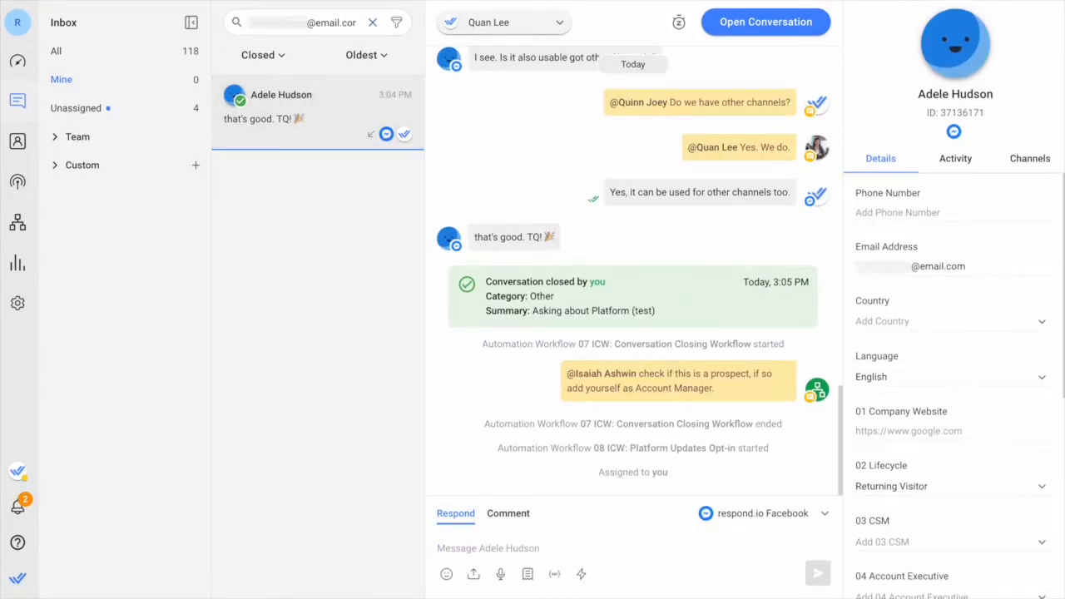
{"action": "left_click", "coordinate": [372, 23]}
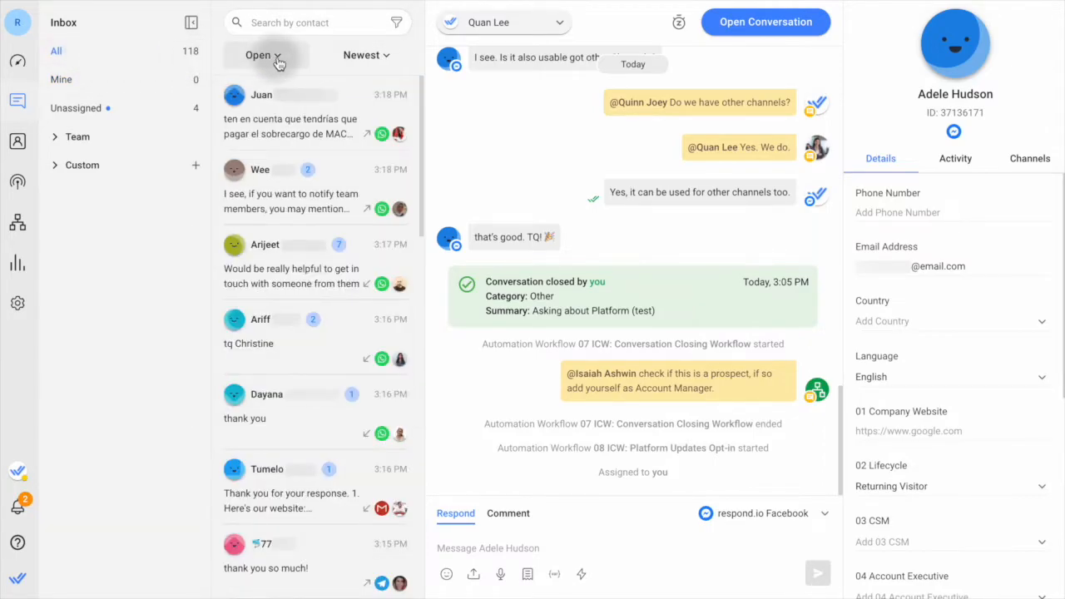
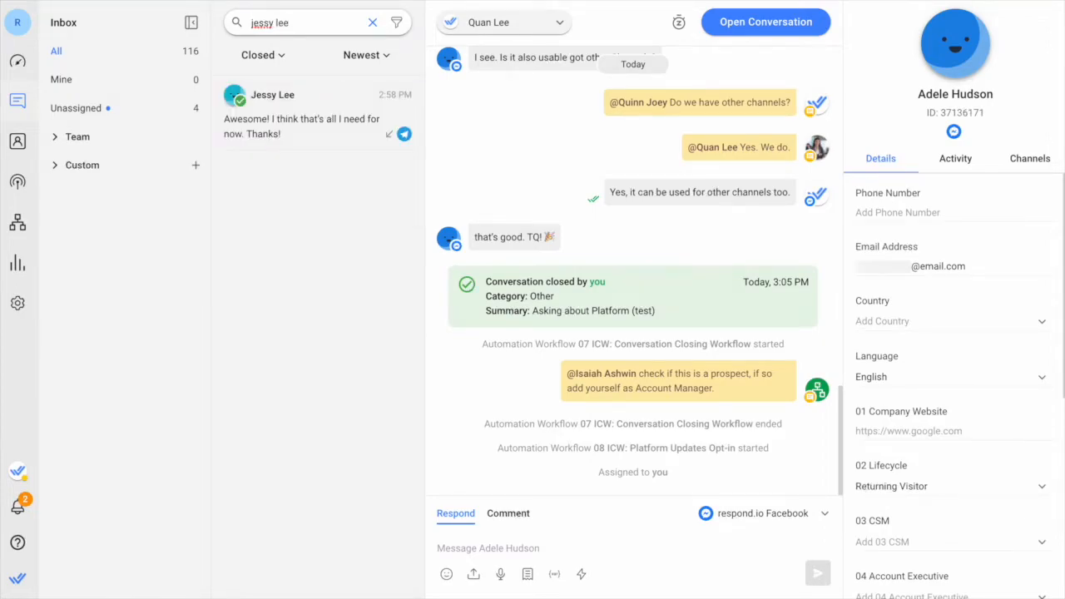
{"action": "left_click", "coordinate": [316, 117]}
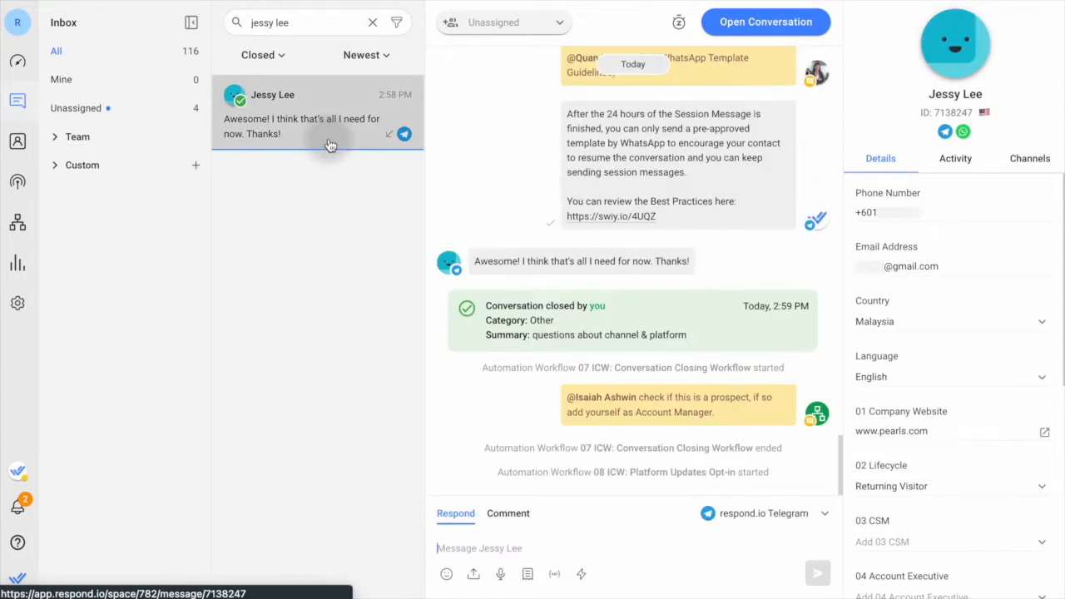
{"action": "scroll", "scroll_direction": "down", "scroll_amount": 3}
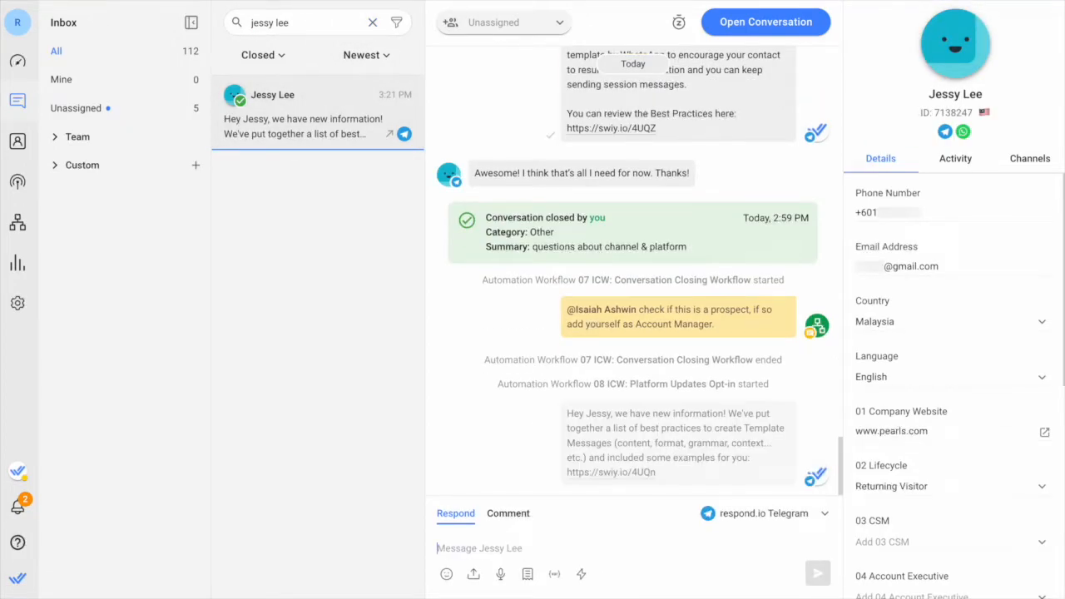
{"action": "left_click", "coordinate": [764, 22]}
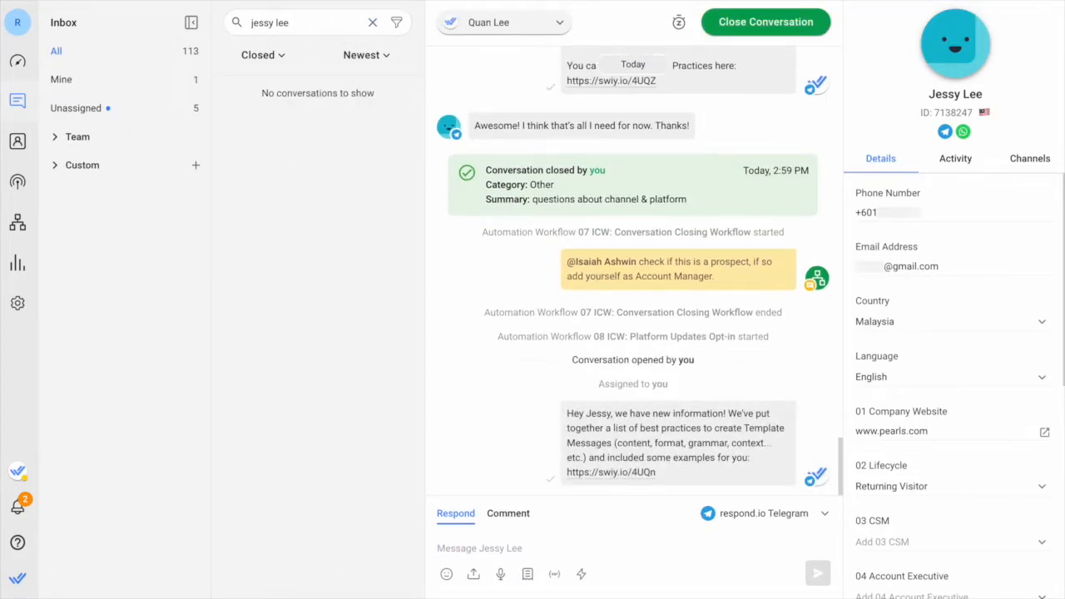